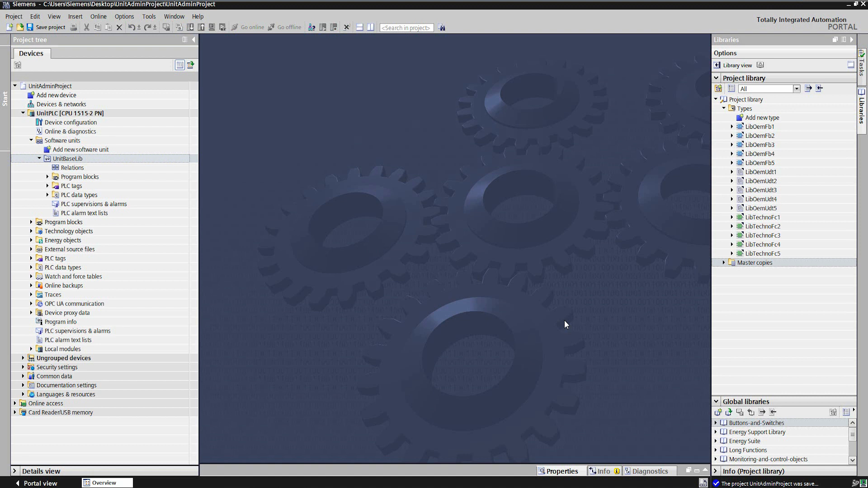
pyautogui.moveTo(165, 166)
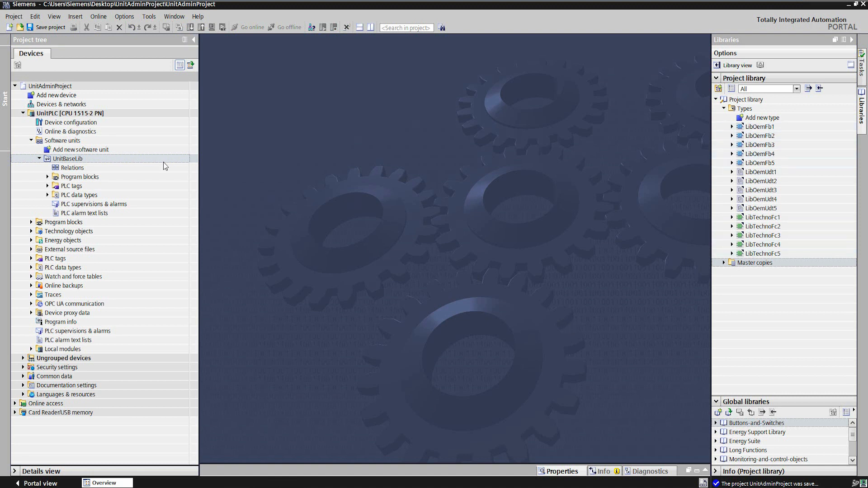
# - Add UnitDrill and UnitPickPlace from the library master copies as software units under UnitPLC
pyautogui.click(39, 158)
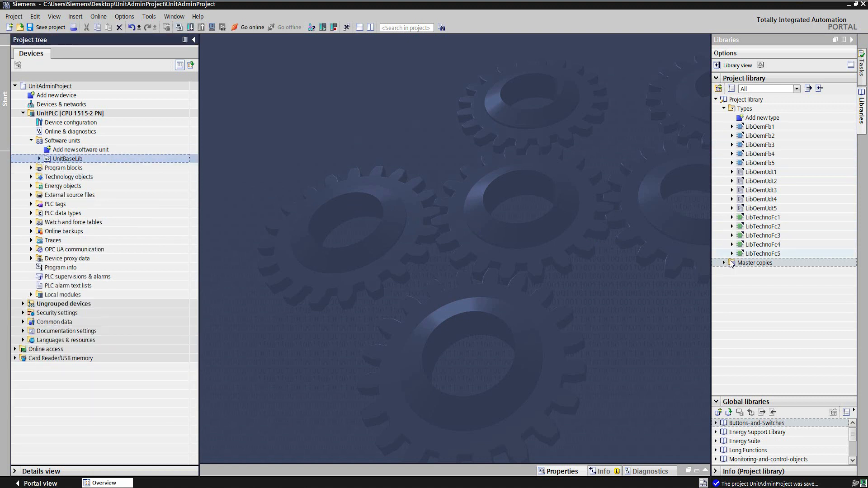
pyautogui.click(723, 262)
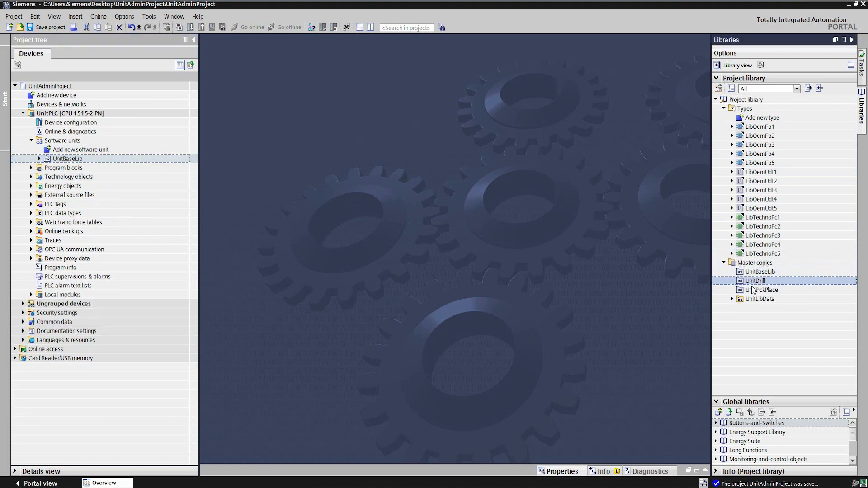
pyautogui.click(763, 289)
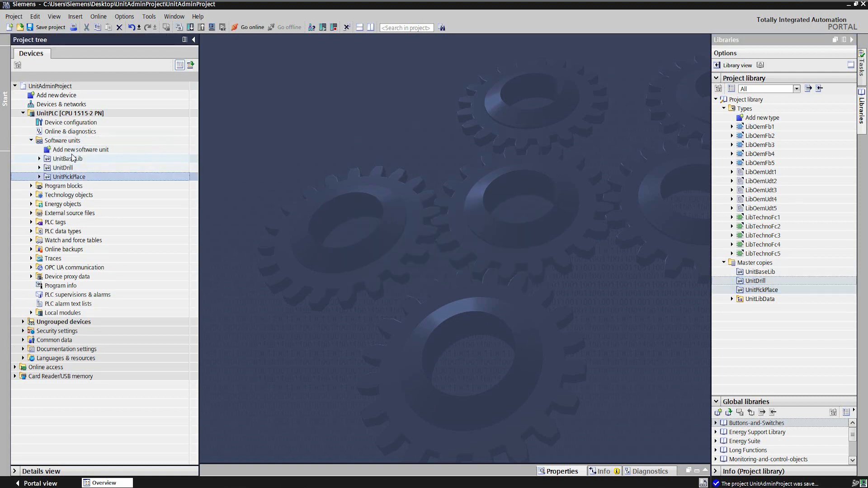
# - Add a new software unit named UnitProcessing alongside UnitBaseLib, UnitDrill and UnitPickPlace
pyautogui.doubleClick(80, 149)
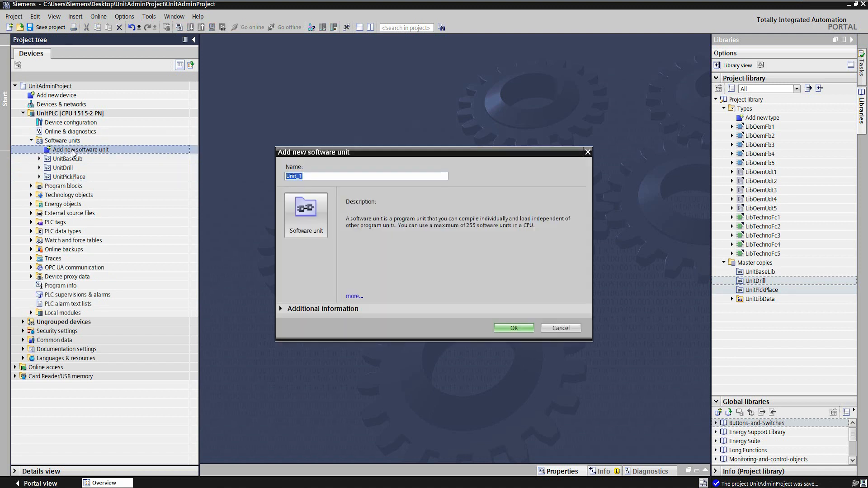
pyautogui.write('UnitPi')
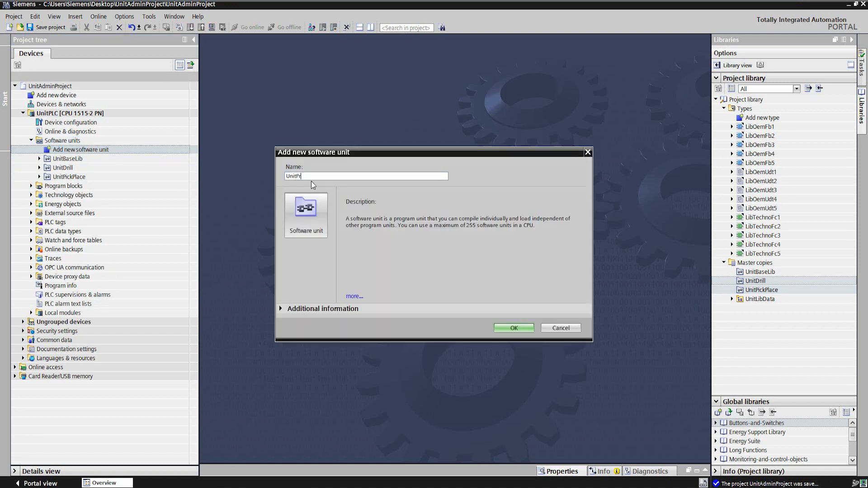
pyautogui.click(513, 328)
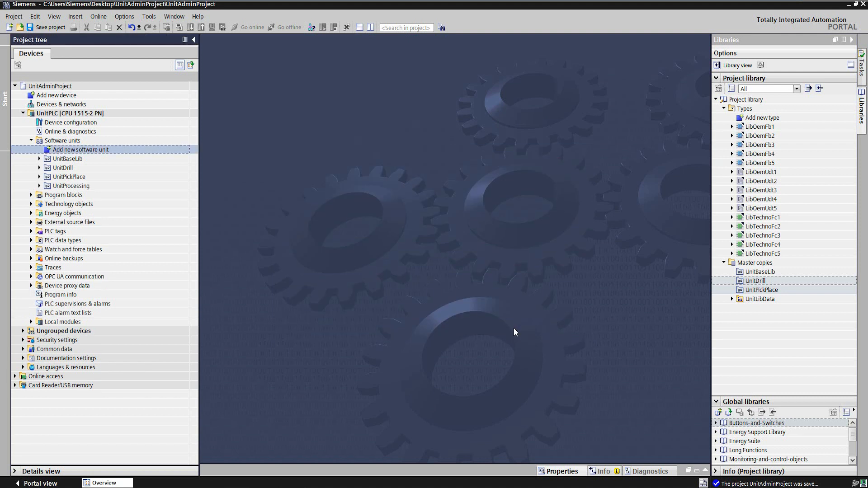
pyautogui.click(63, 167)
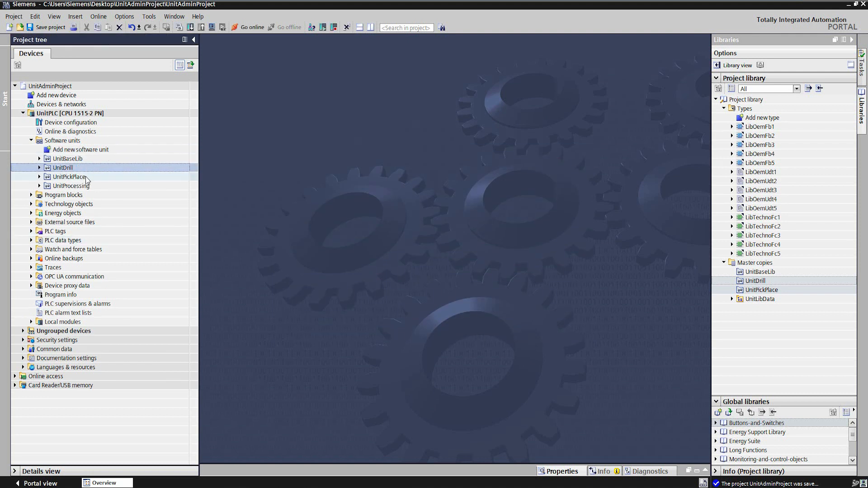
pyautogui.click(71, 185)
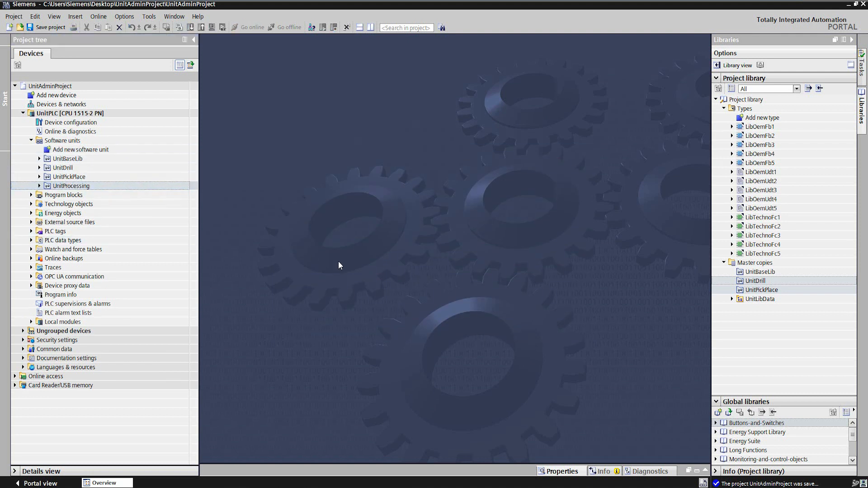
pyautogui.click(64, 195)
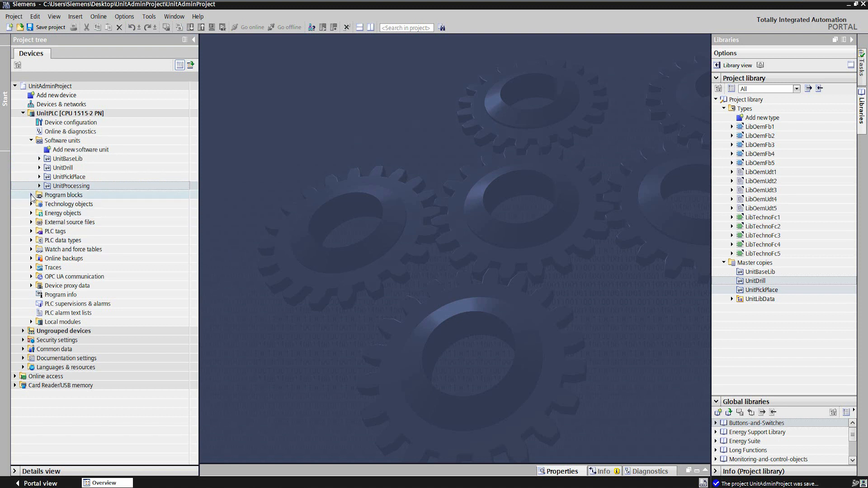
# - Add a program-cycle organization block MainProcessing in LAD to UnitProcessing's program blocks
pyautogui.click(31, 194)
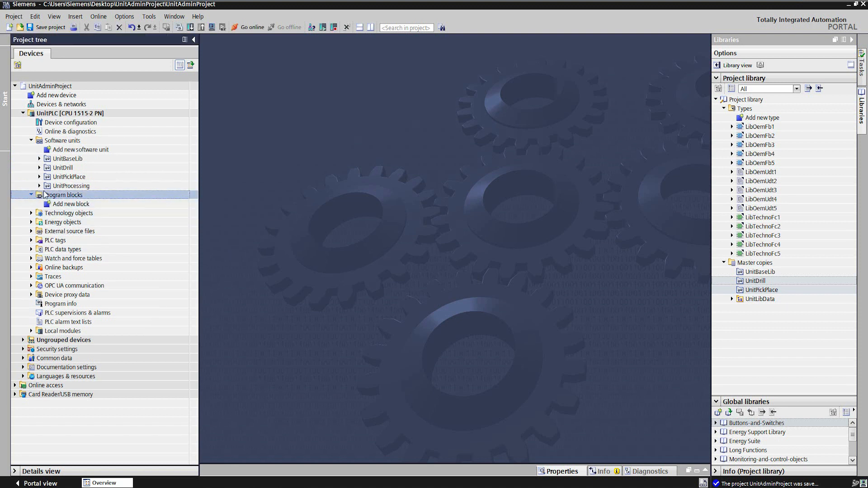
pyautogui.click(31, 195)
pyautogui.write('MainProcessing')
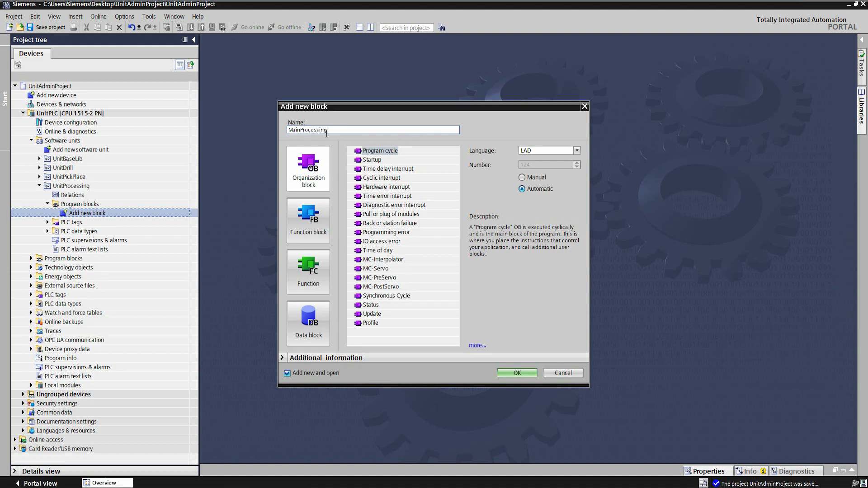
pyautogui.click(515, 372)
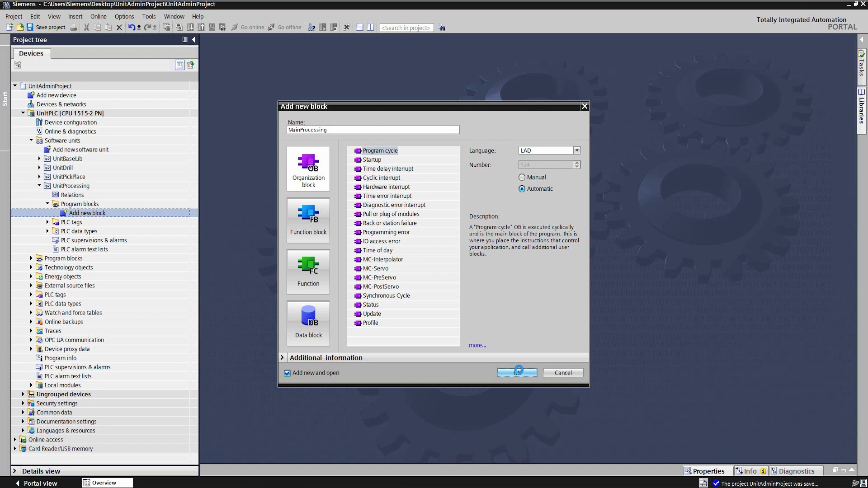
pyautogui.click(515, 373)
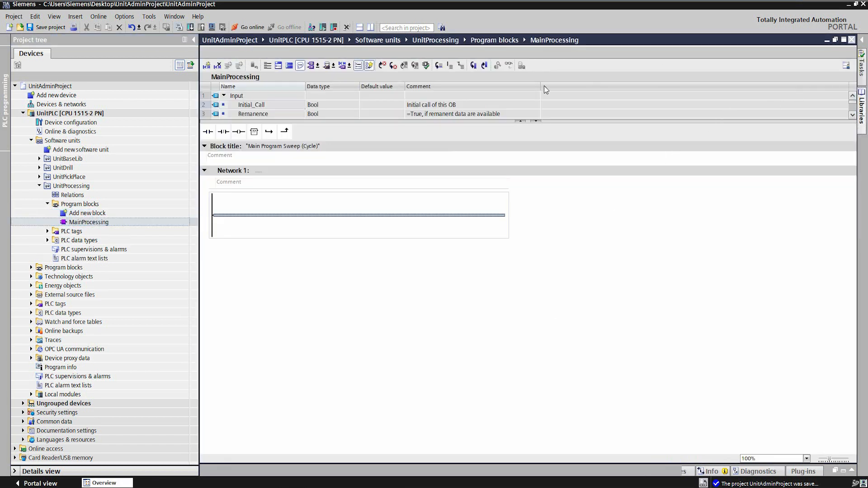
# - Add a relation of type Software unit to UnitProcessing, then close all editors
pyautogui.click(71, 194)
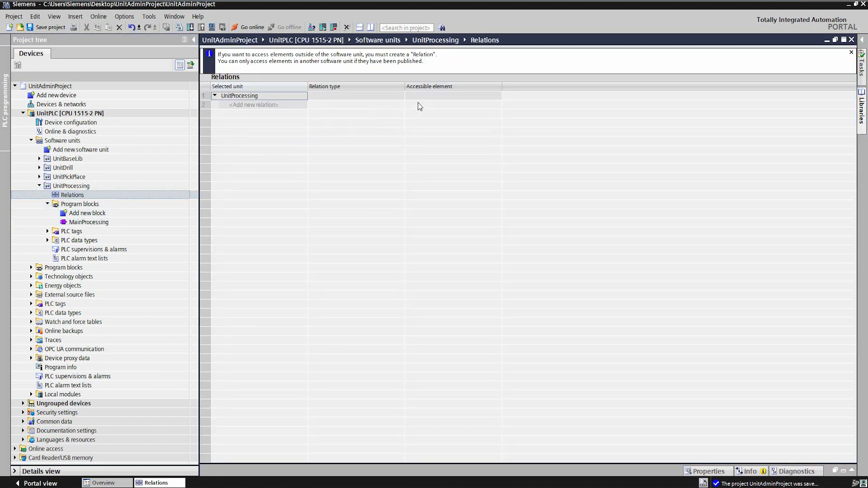
pyautogui.click(252, 104)
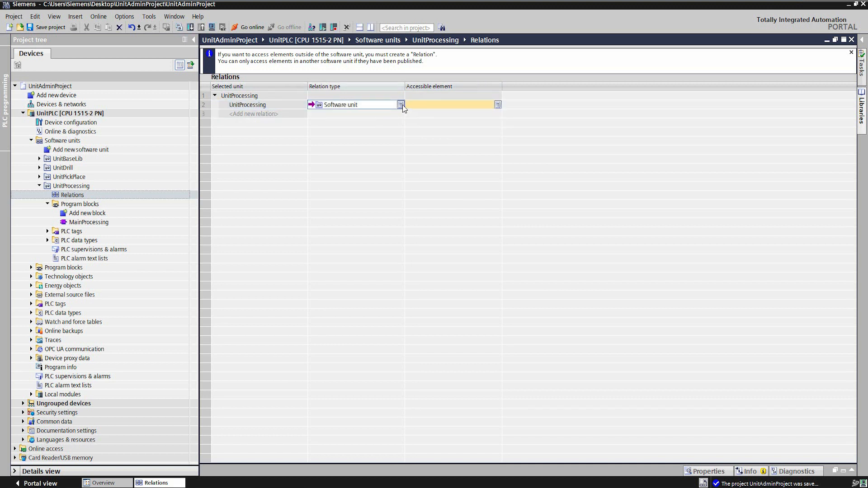
pyautogui.click(400, 104)
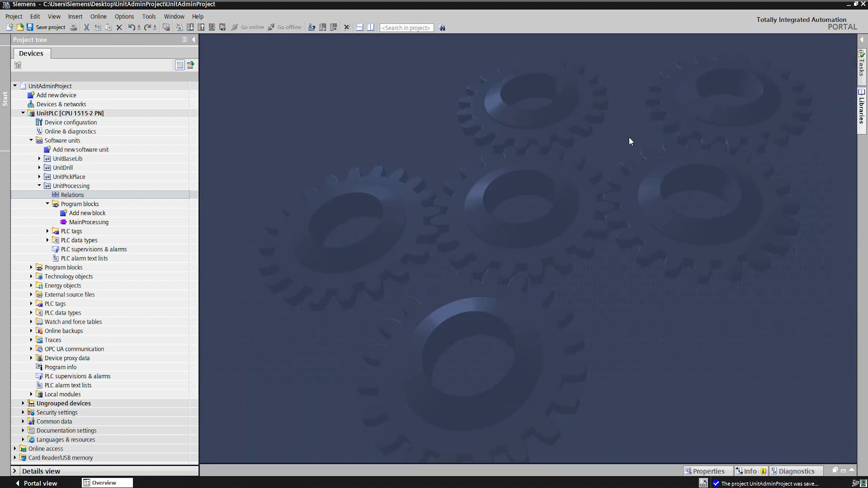
# - Create the published global data block UnitProcessingData1 and start adding its first member
pyautogui.click(79, 204)
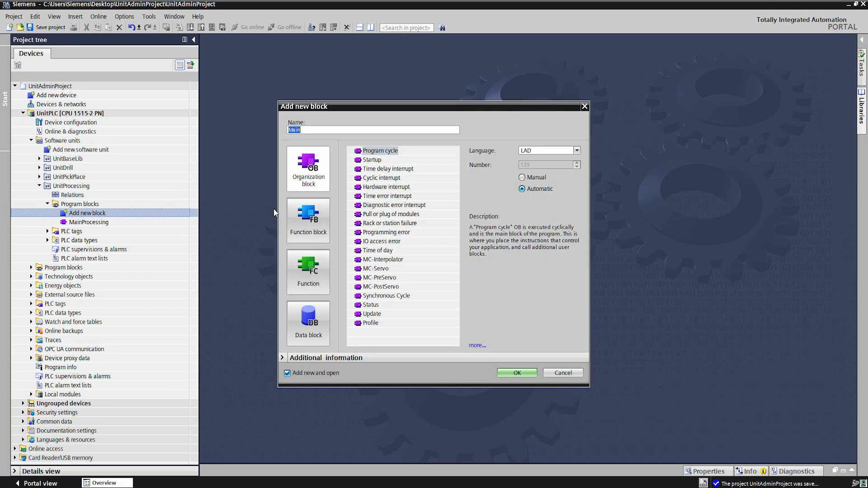
pyautogui.click(308, 322)
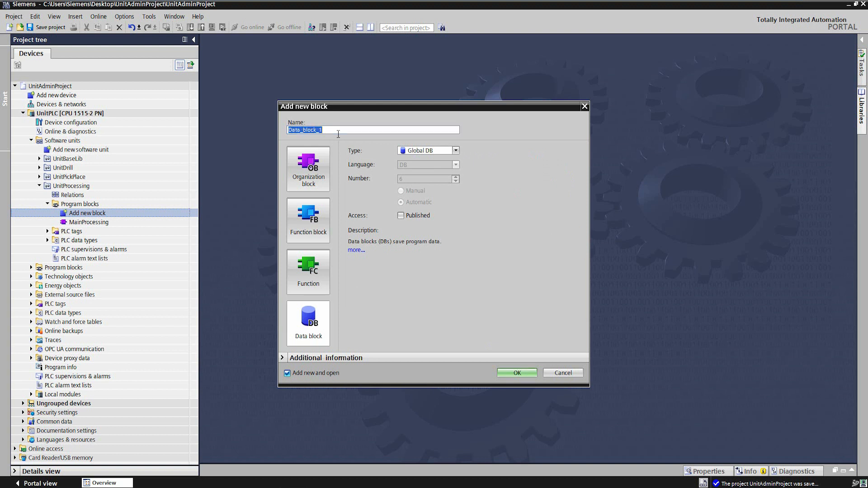
pyautogui.write('UnitProcessingData1')
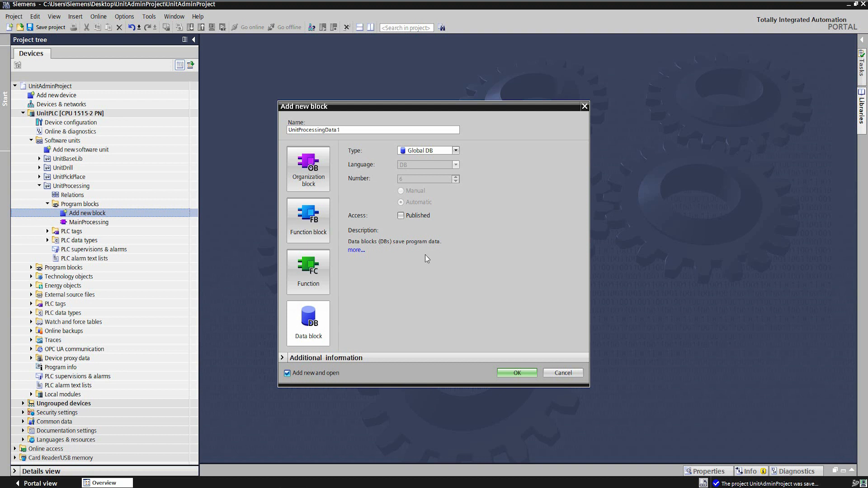
pyautogui.click(401, 216)
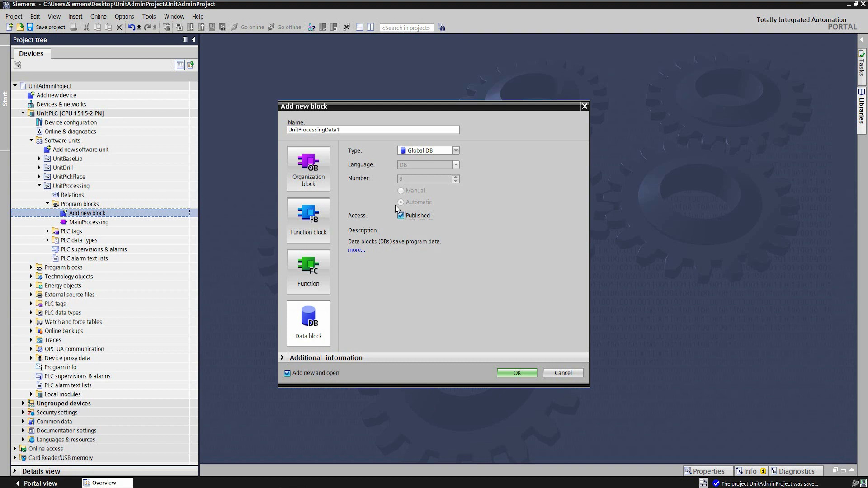
pyautogui.click(515, 373)
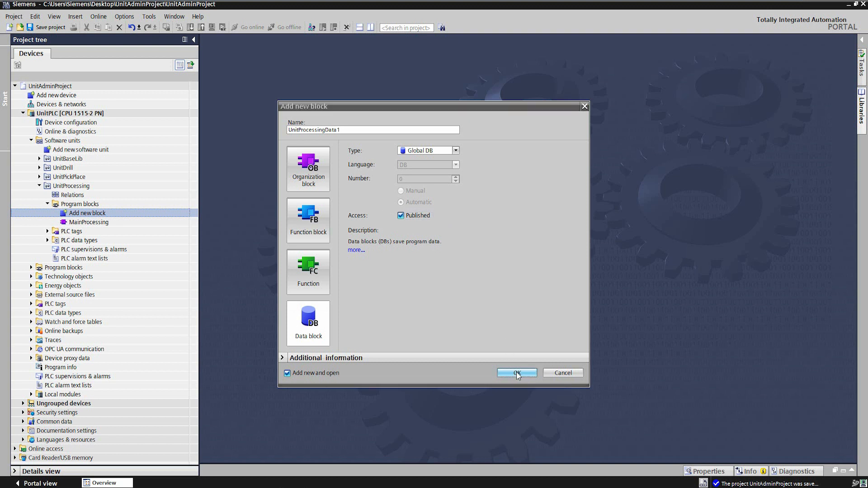
pyautogui.click(515, 372)
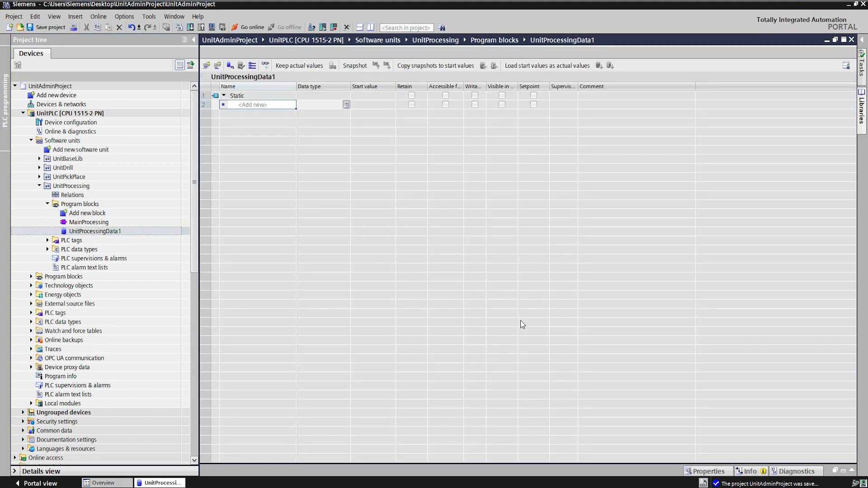
# - Name the data block member Member1 and create the SCL function UnitProcessingFc1
pyautogui.write('Member1')
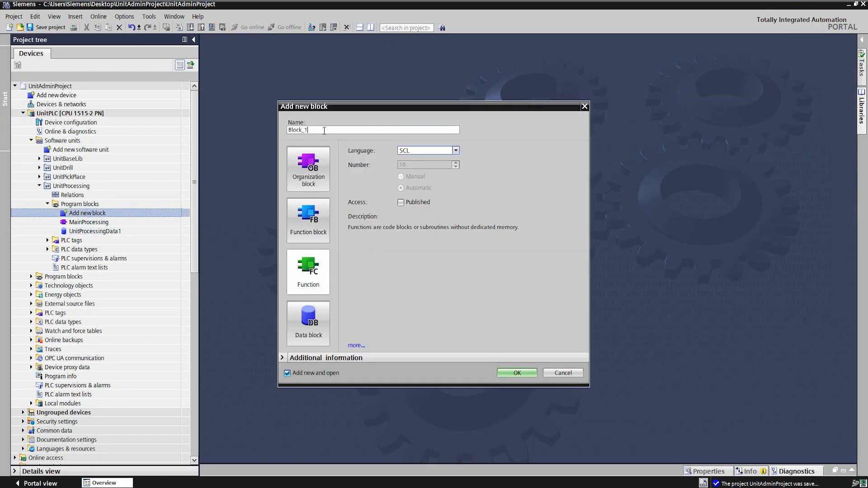
pyautogui.write('UnitProcessingFc')
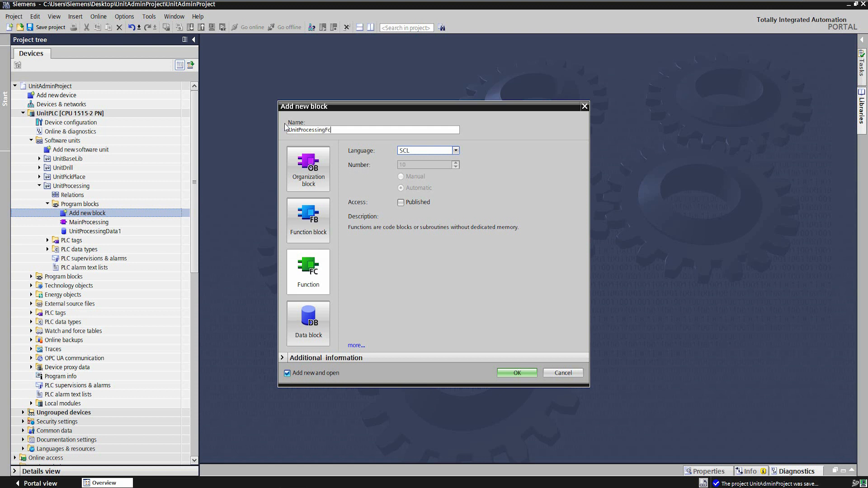
pyautogui.click(516, 372)
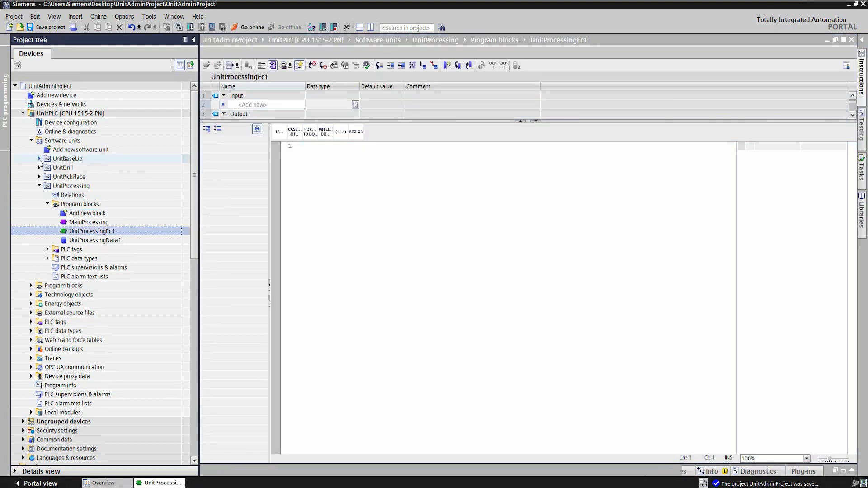
# - Write "LibGlobalData1".Member1 := True; in UnitProcessingFc1, with UnitBaseLib expanded
pyautogui.click(39, 159)
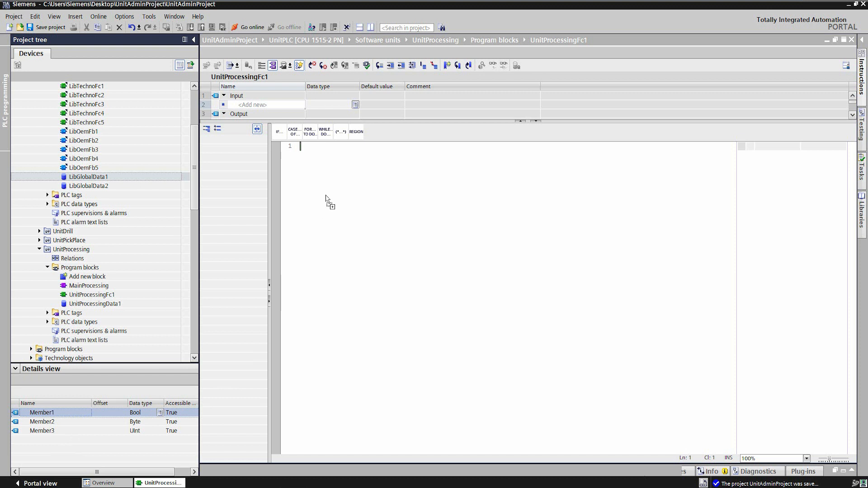
pyautogui.write('"LibGlobalData1".Member1')
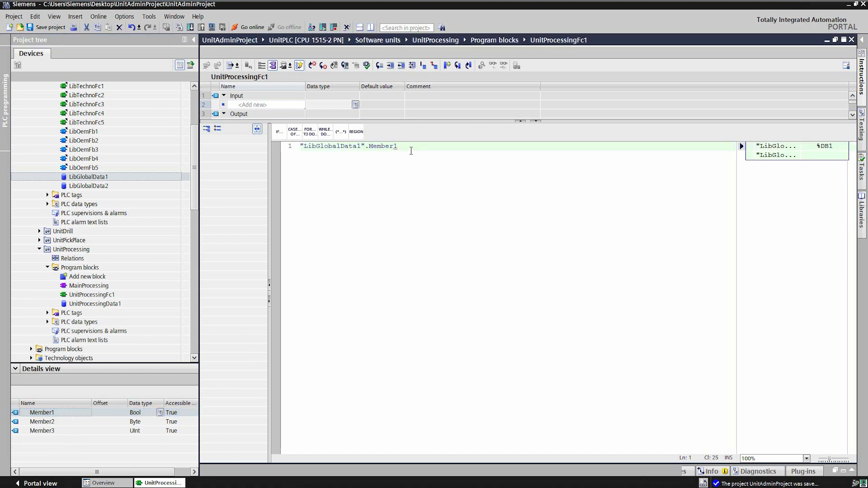
pyautogui.write(':=')
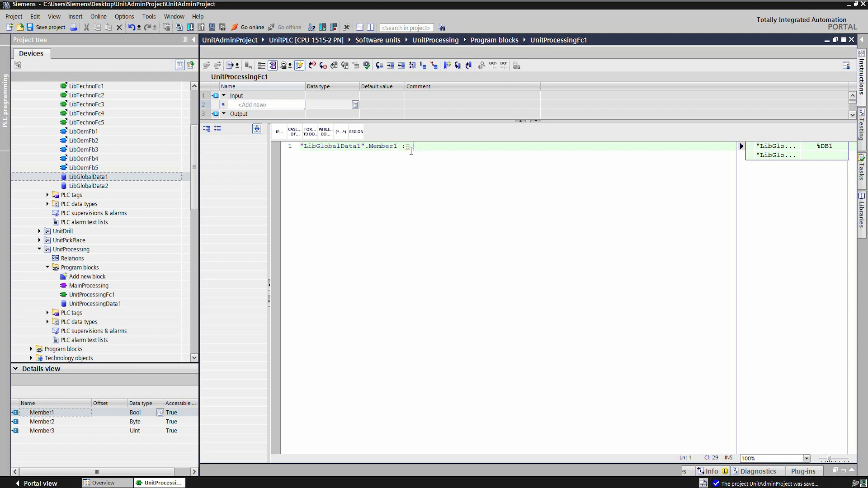
pyautogui.write('True')
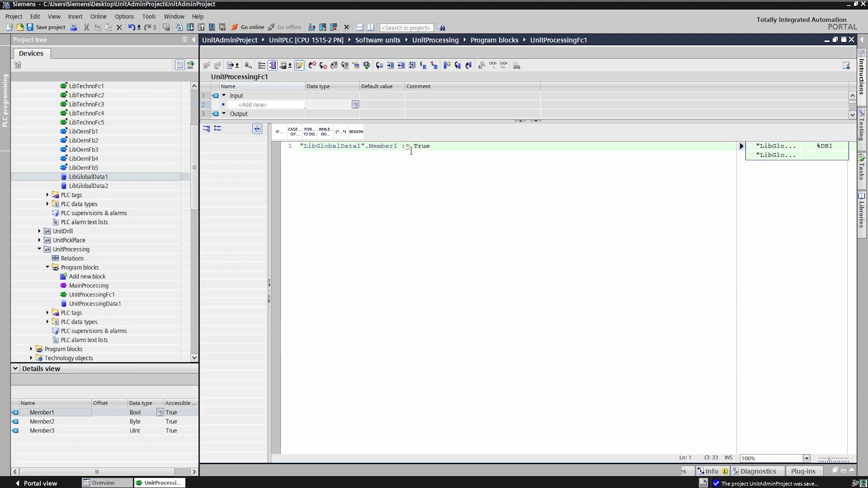
pyautogui.write(';')
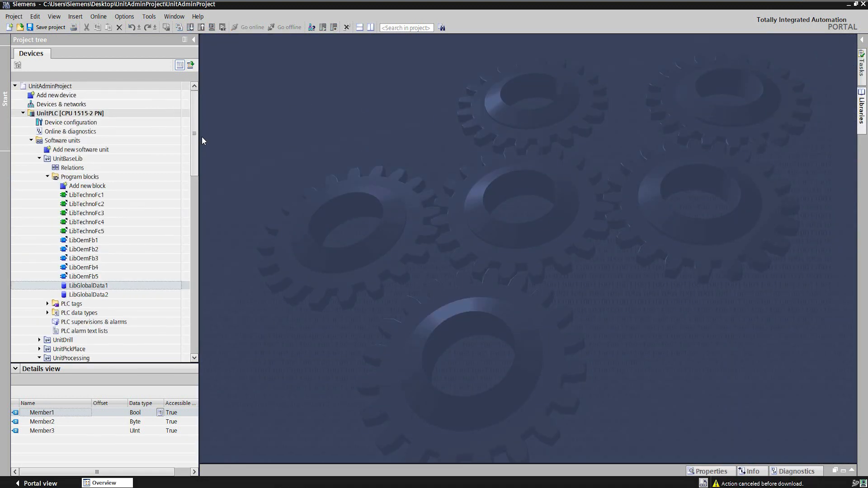
# - Download UnitPLC to the simulated PLC, loading and finishing without errors
pyautogui.click(69, 113)
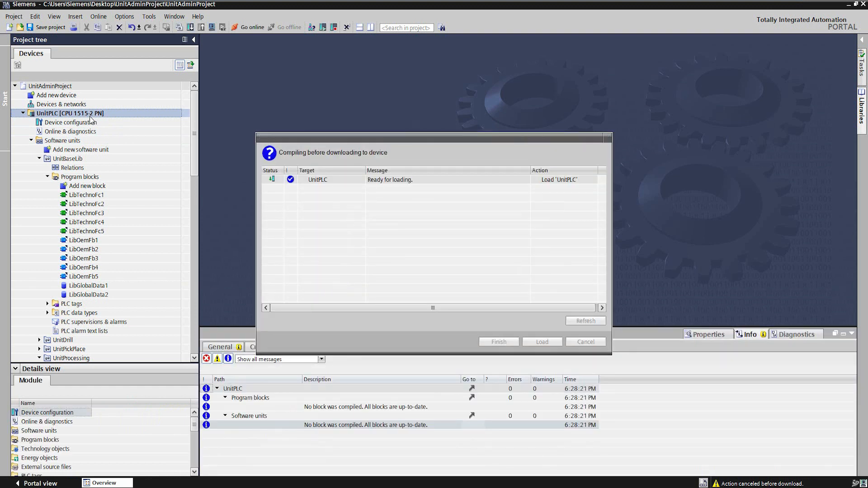
pyautogui.click(542, 342)
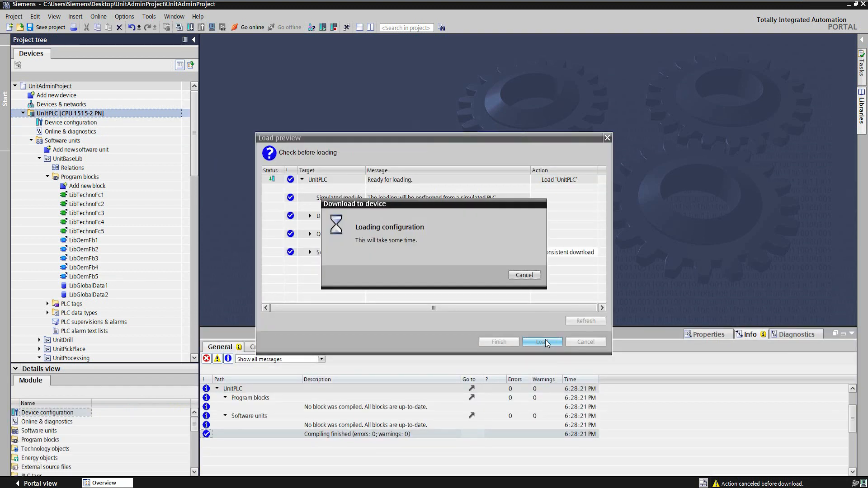
pyautogui.click(542, 342)
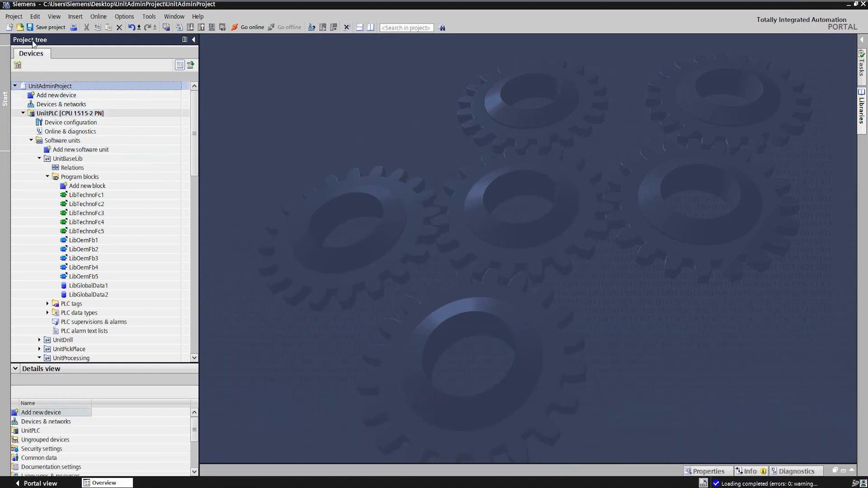
pyautogui.click(13, 16)
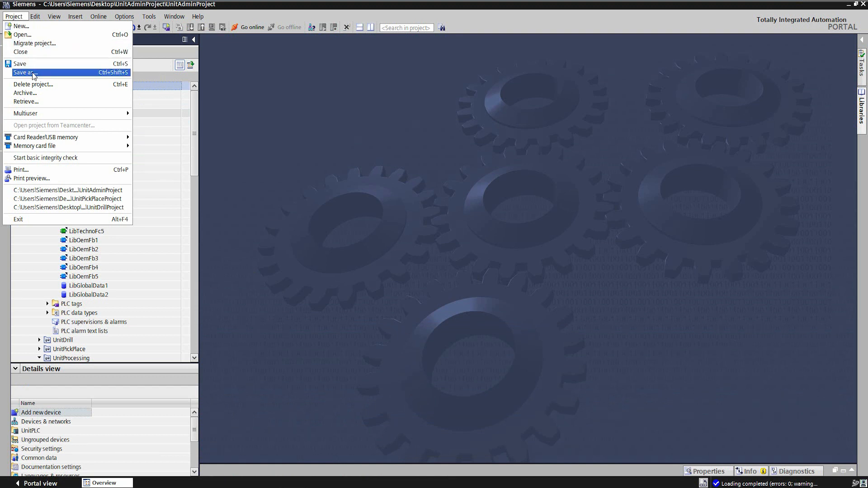
pyautogui.click(25, 72)
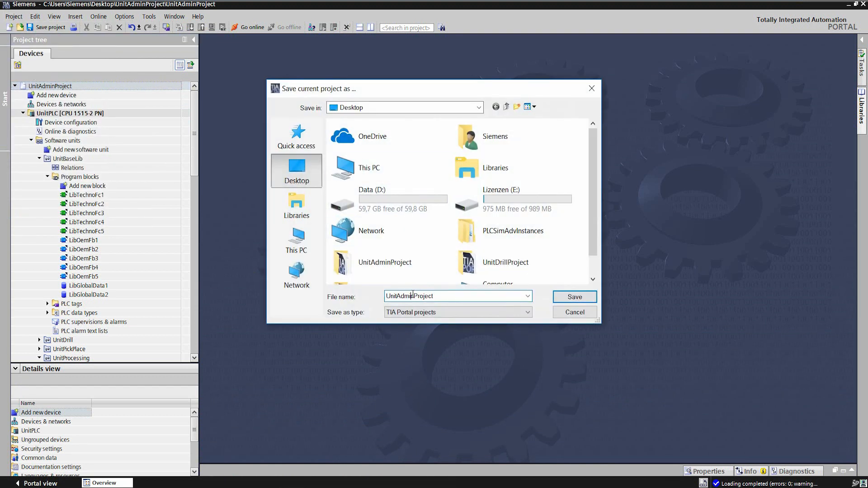
pyautogui.doubleClick(402, 296)
pyautogui.write('Drill')
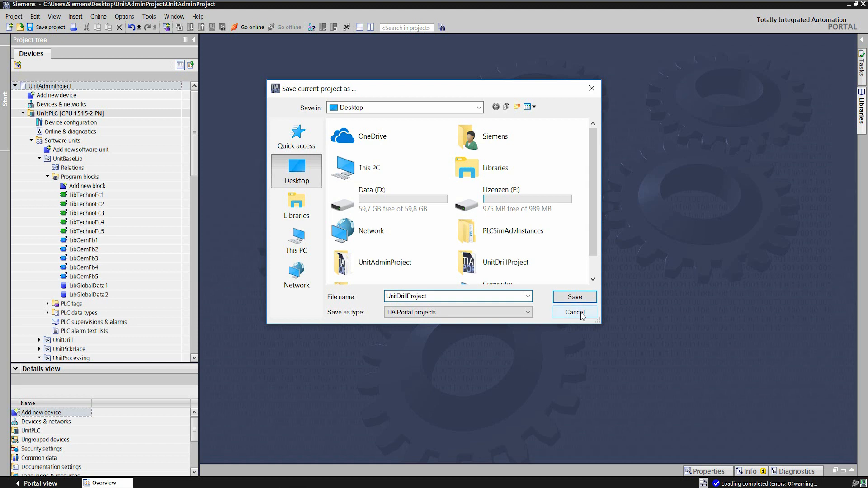
pyautogui.click(574, 311)
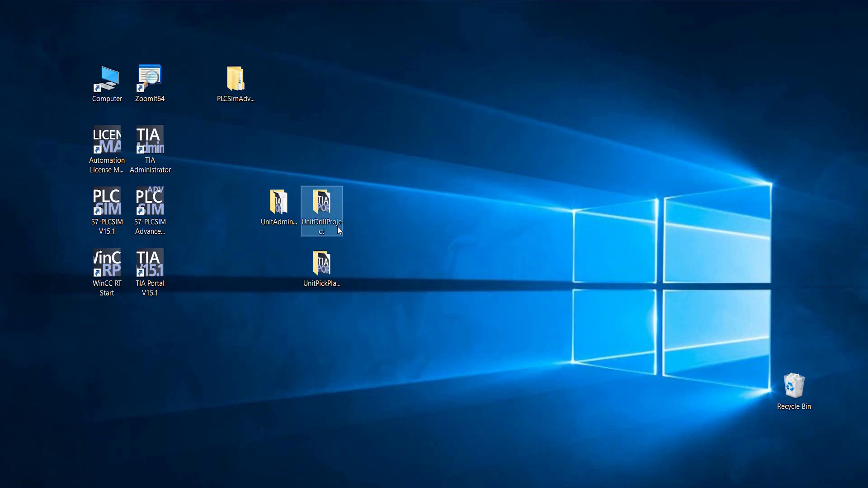
# - Open the UnitDrillProject copy from the desktop in TIA Portal
pyautogui.click(321, 268)
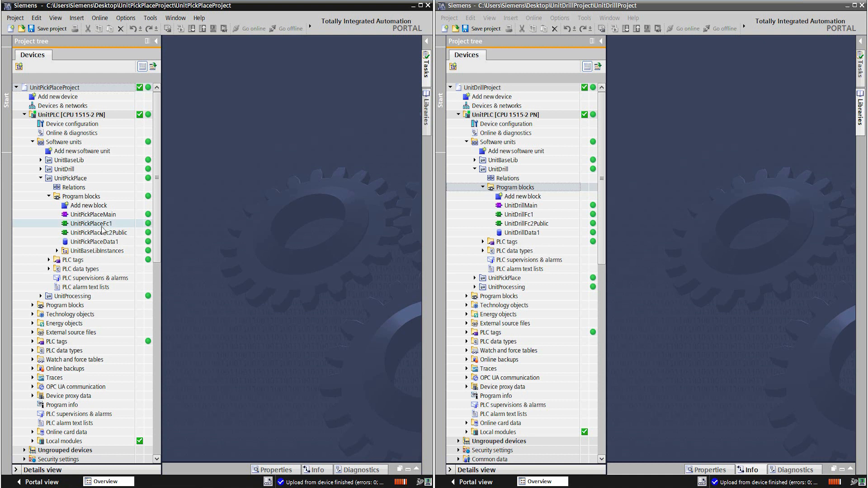
# - Open UnitPickPlaceFc1, download its changes to the PLC, and close the block editor
pyautogui.doubleClick(91, 223)
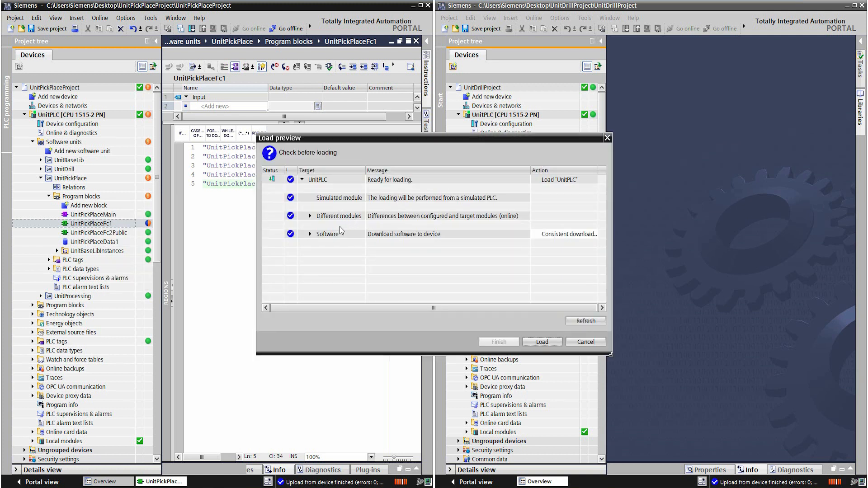
pyautogui.click(542, 342)
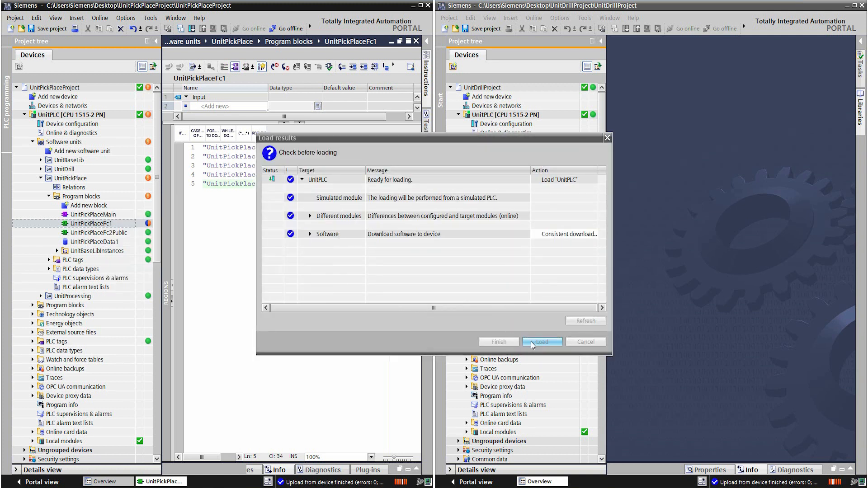
pyautogui.click(541, 341)
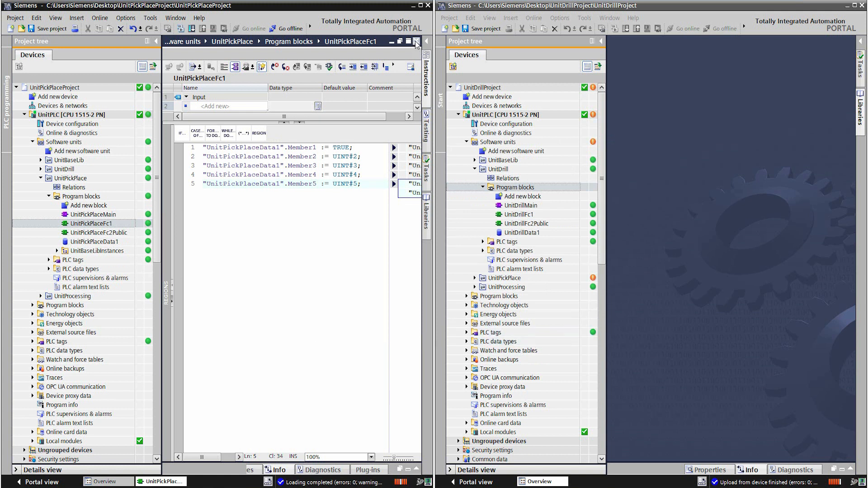
pyautogui.click(417, 41)
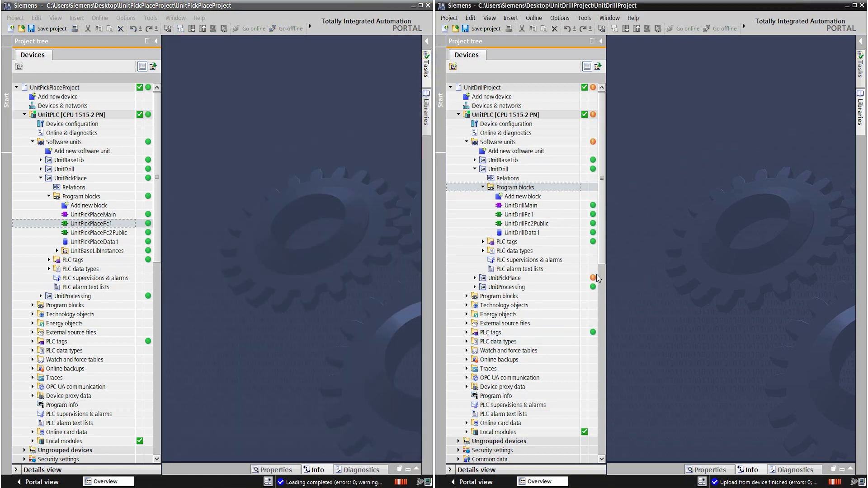
pyautogui.click(506, 278)
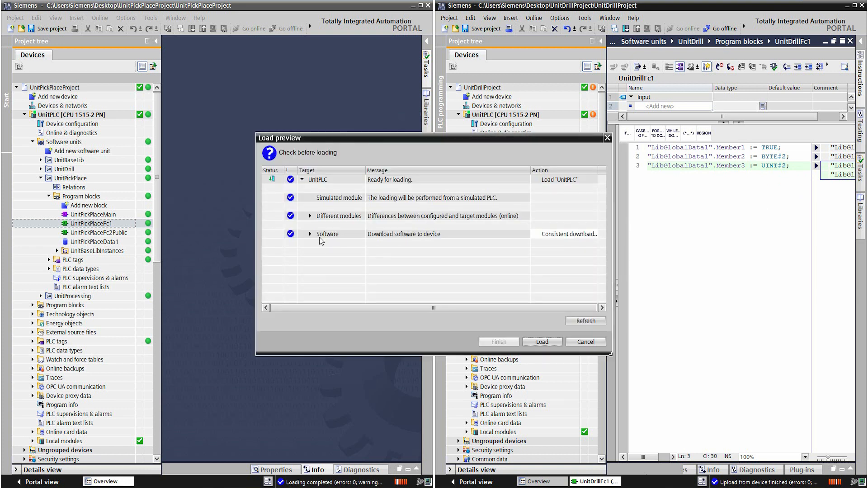
# - Load UnitDrillFc1 to the PLC, overwriting the online UnitDrill block, and finish
pyautogui.click(311, 233)
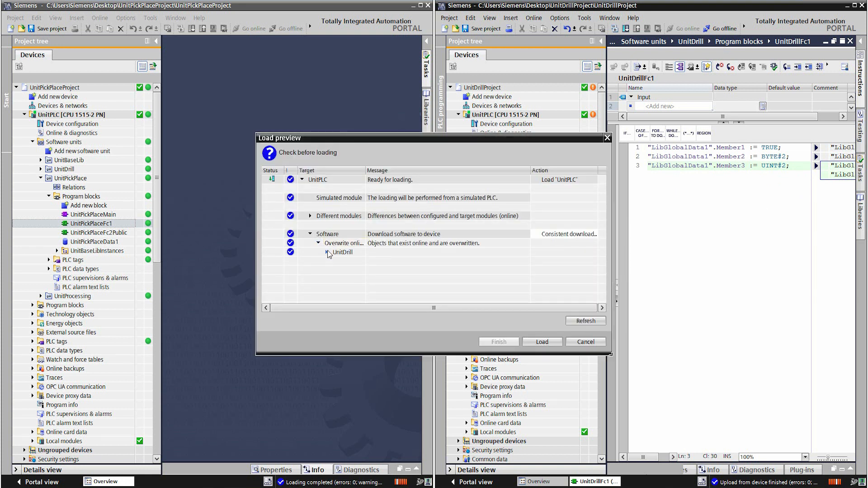
pyautogui.click(319, 244)
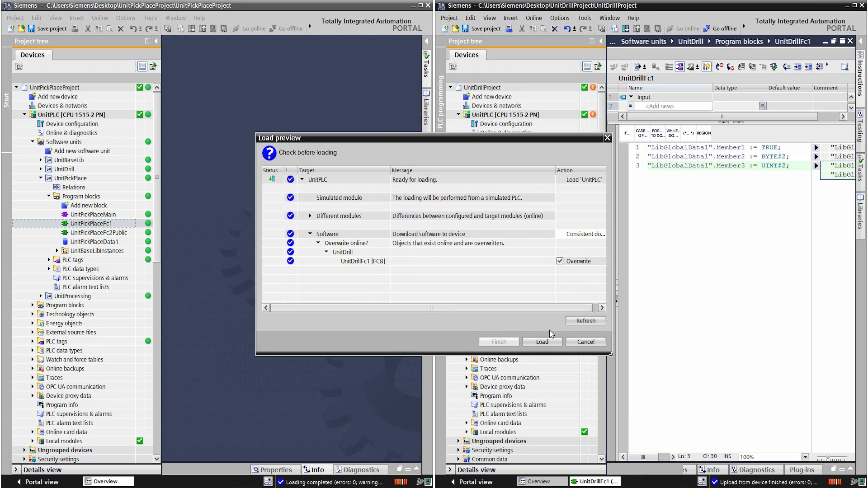
pyautogui.click(542, 342)
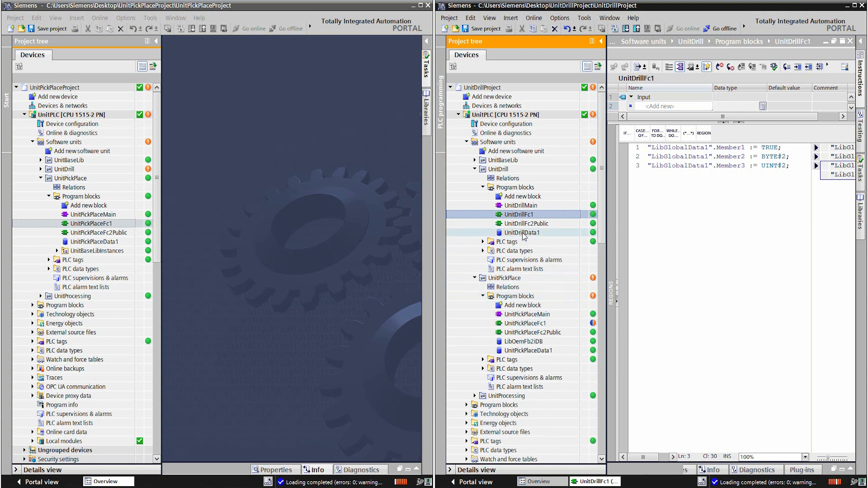
pyautogui.click(523, 341)
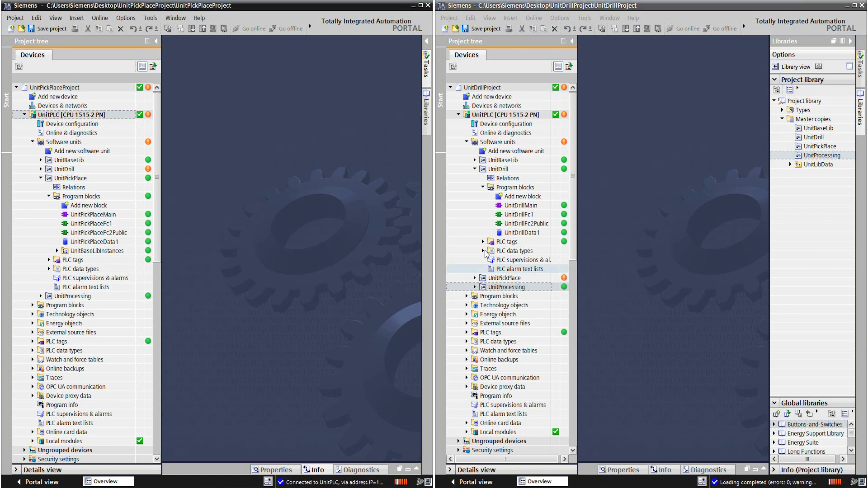
# - Show the Attributes page in UnitDrillFc1's Properties dialog, listing it as an SCL function
pyautogui.rightClick(515, 214)
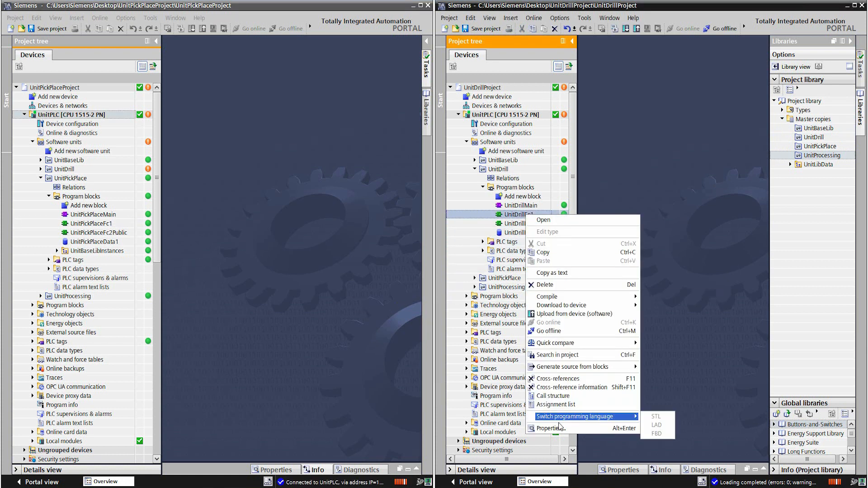
pyautogui.click(548, 428)
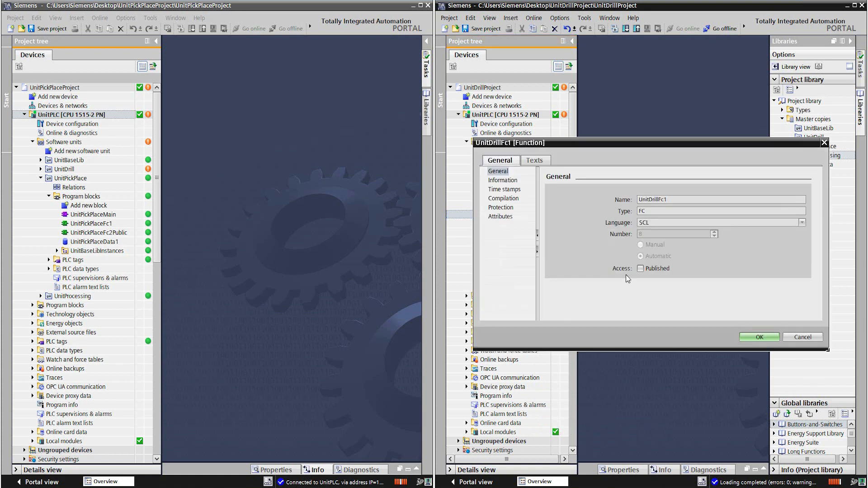
pyautogui.click(500, 217)
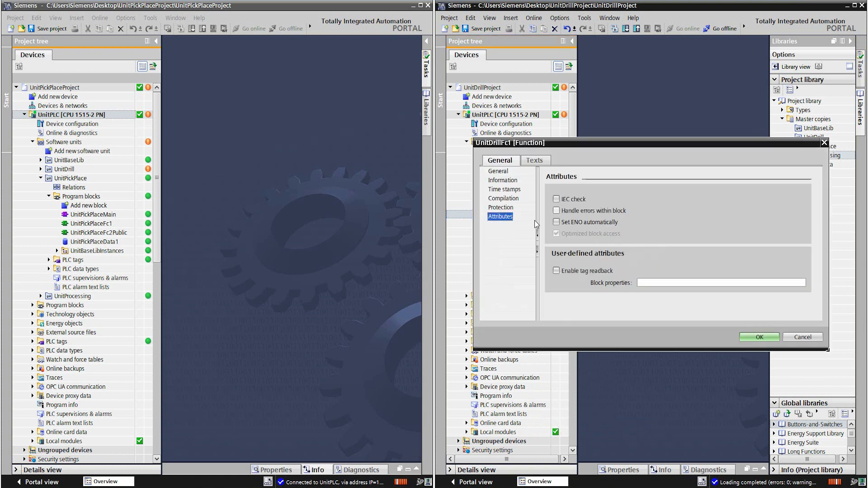